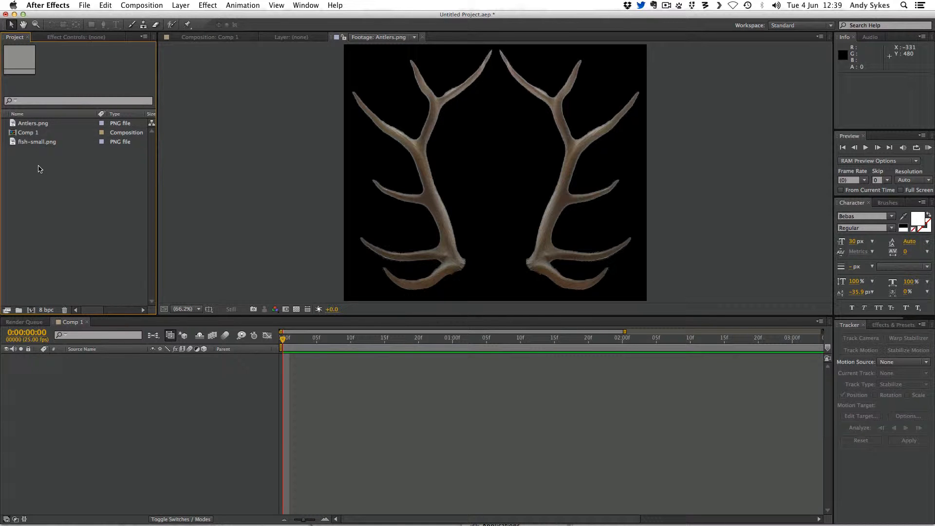
# Step: Open Comp 1 in the viewer and inspect the fish and antlers footage items
pyautogui.click(28, 132)
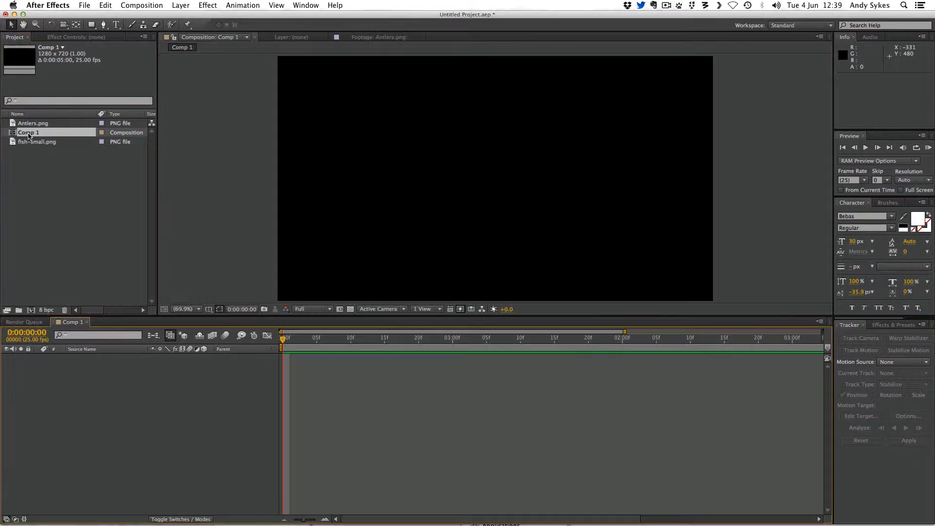
pyautogui.click(38, 142)
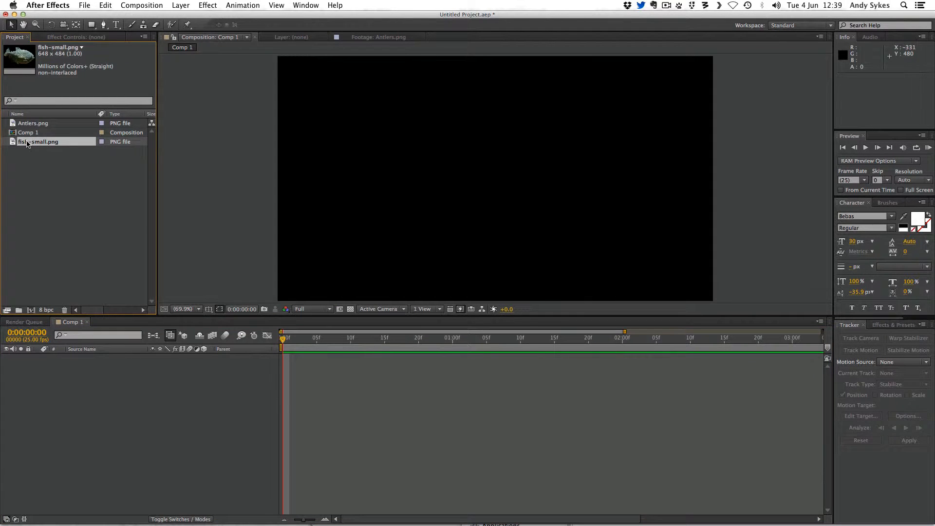
pyautogui.click(33, 122)
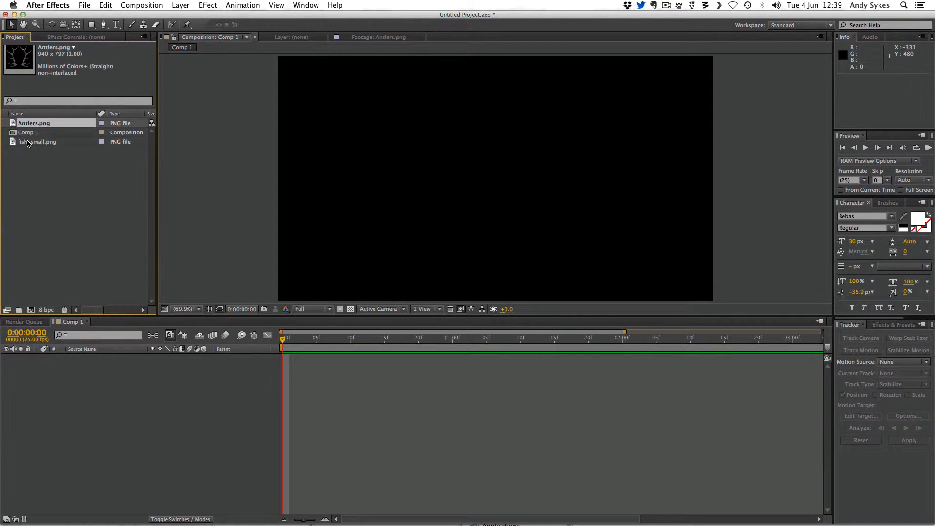
pyautogui.click(34, 122)
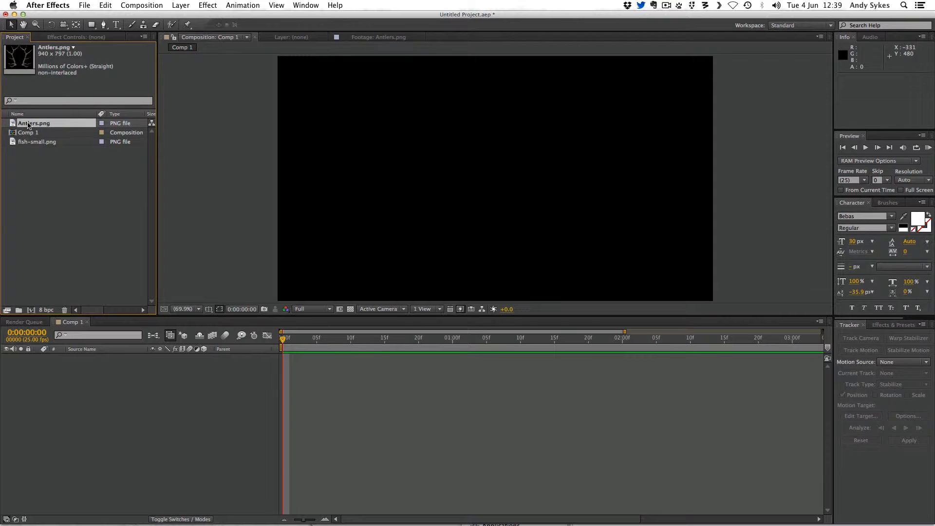
pyautogui.click(37, 141)
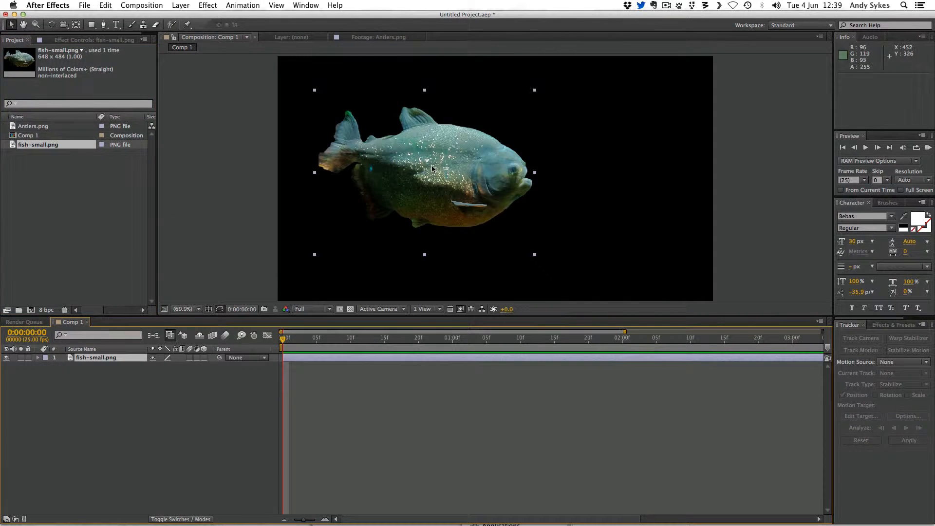
# Step: Position fish-small.png in Comp 1, then add Antlers.png above it and select that layer
pyautogui.moveTo(432, 170); pyautogui.dragTo(424, 191)
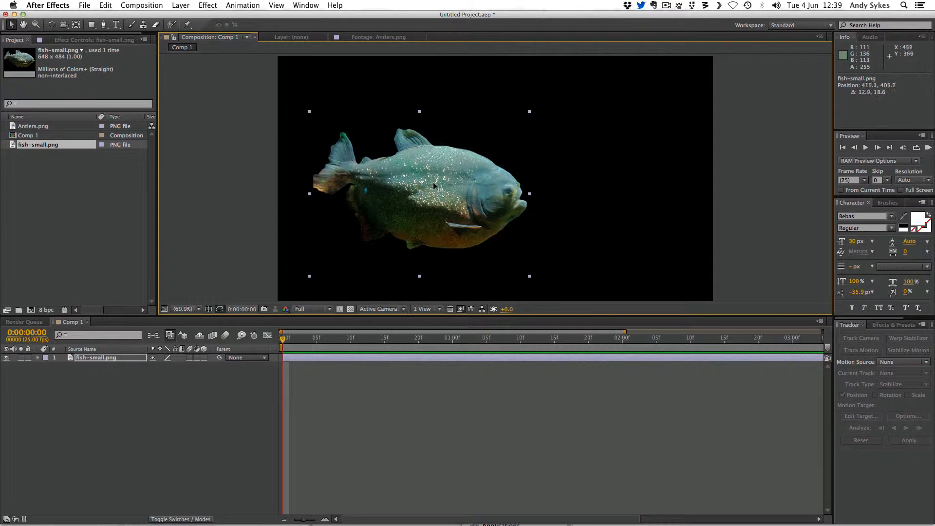
pyautogui.moveTo(434, 185); pyautogui.dragTo(462, 193)
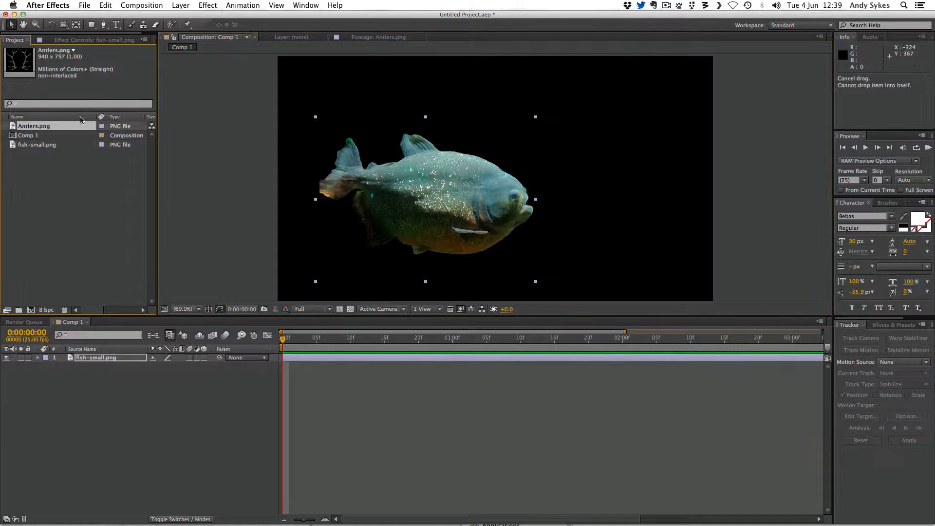
pyautogui.moveTo(34, 126); pyautogui.dragTo(593, 177)
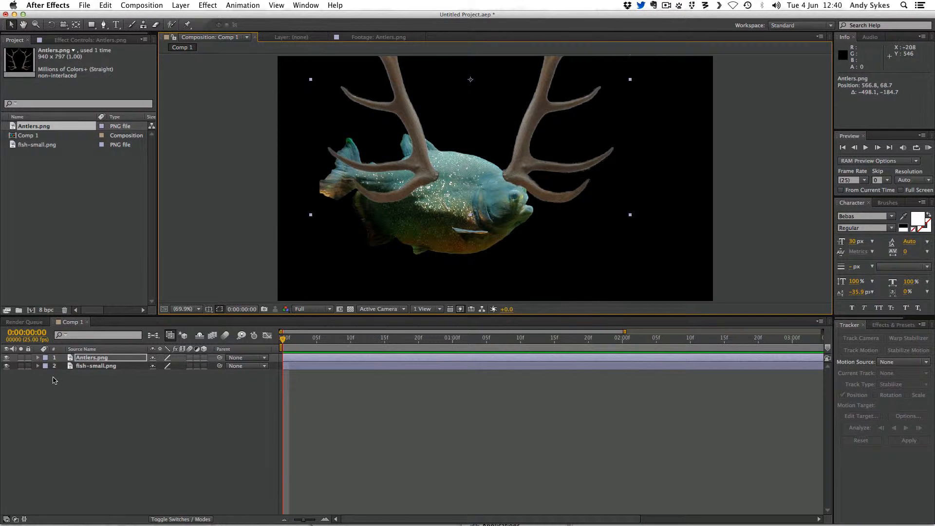
pyautogui.click(93, 357)
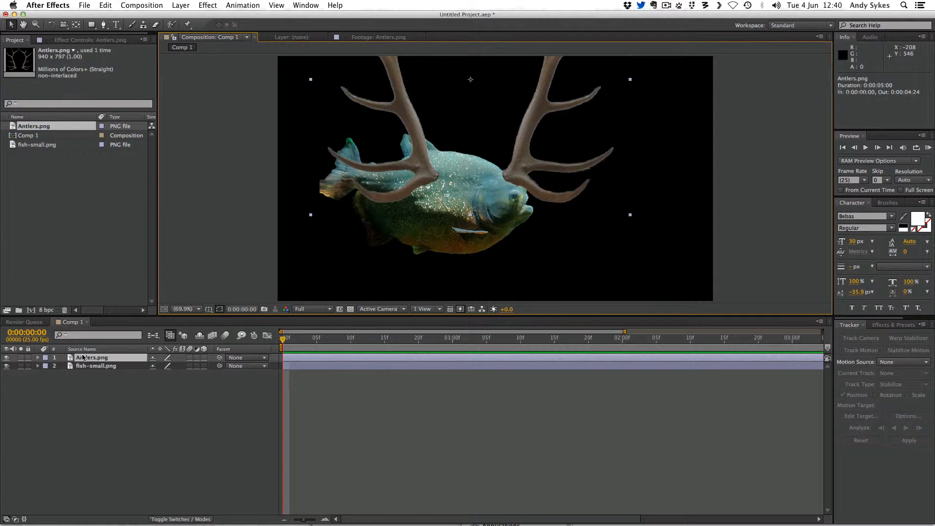
# Step: Select the Antlers layer to scale it to 45% and place it on the fish's head
pyautogui.click(37, 357)
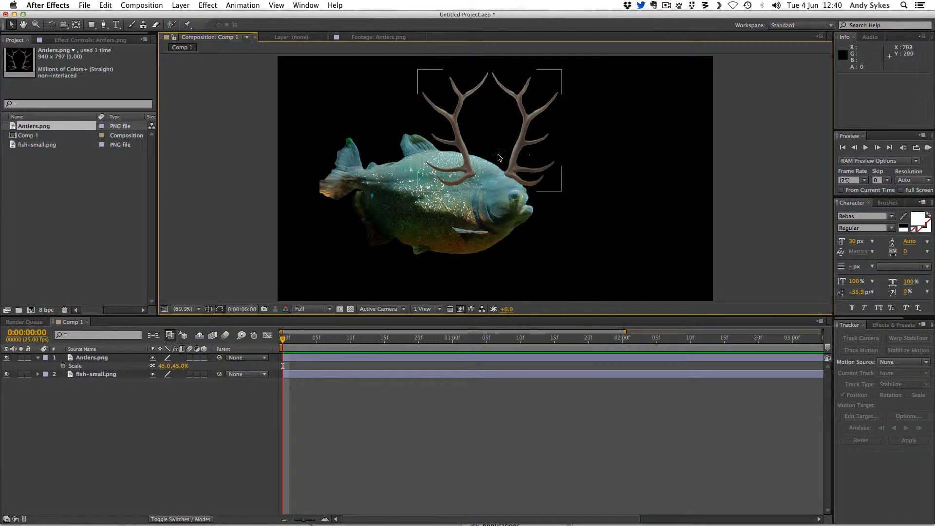
pyautogui.moveTo(516, 165)
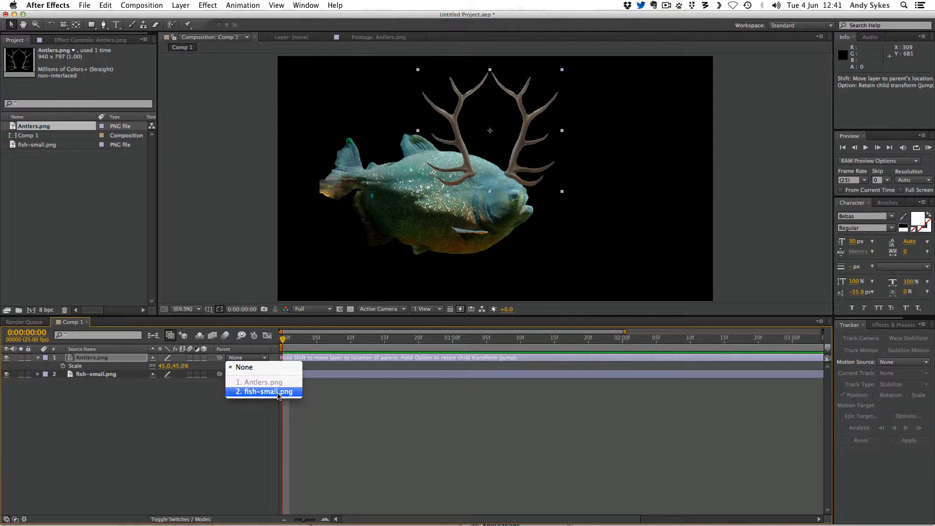
pyautogui.moveTo(282, 398)
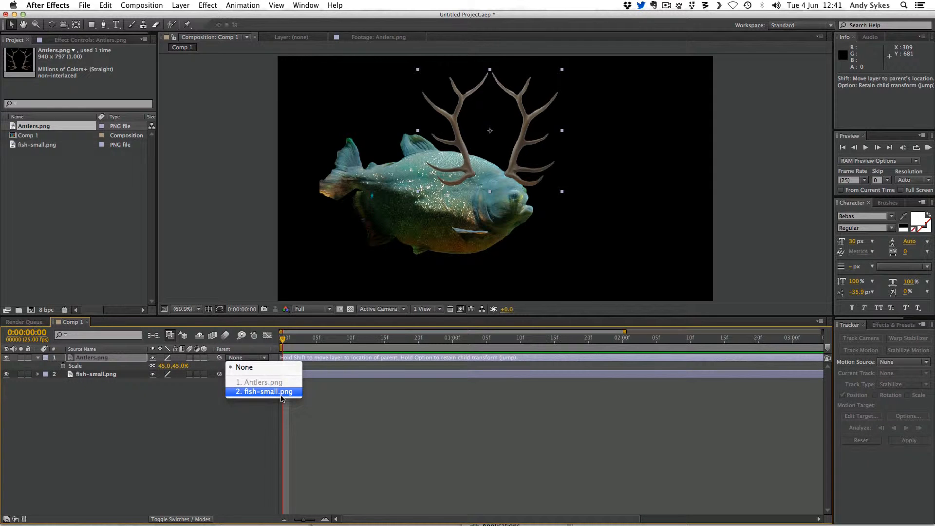
# Step: Set the Antlers layer's parent to 2. fish-small.png
pyautogui.click(263, 391)
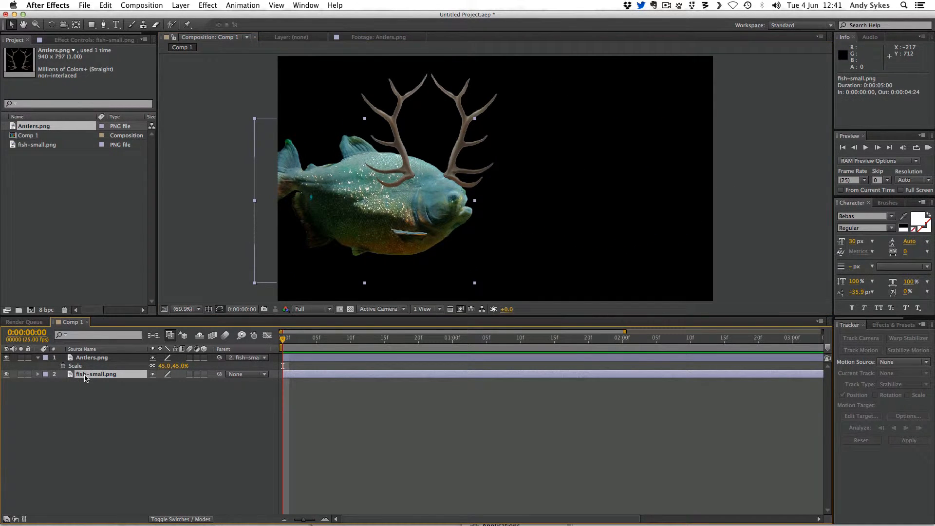
# Step: Scale fish-small.png to 56% and drag it toward the left of the frame
pyautogui.click(37, 374)
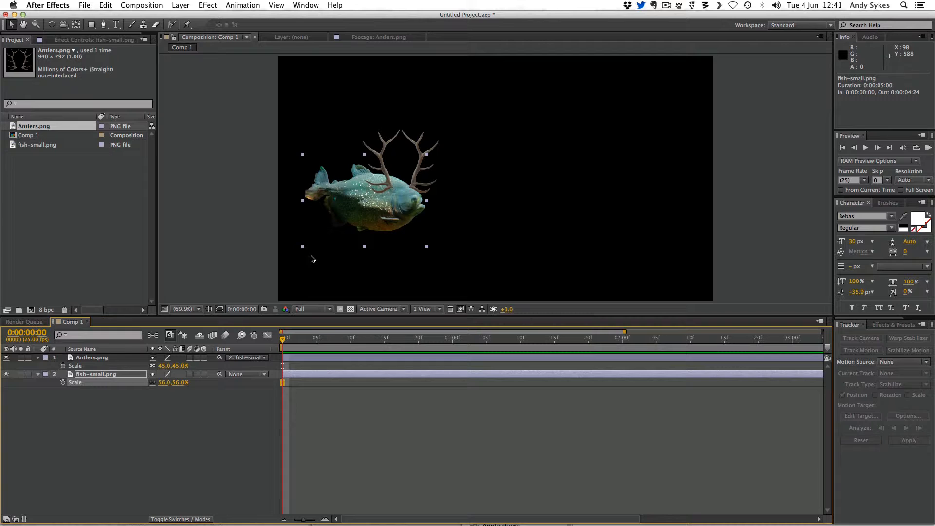
pyautogui.moveTo(375, 213)
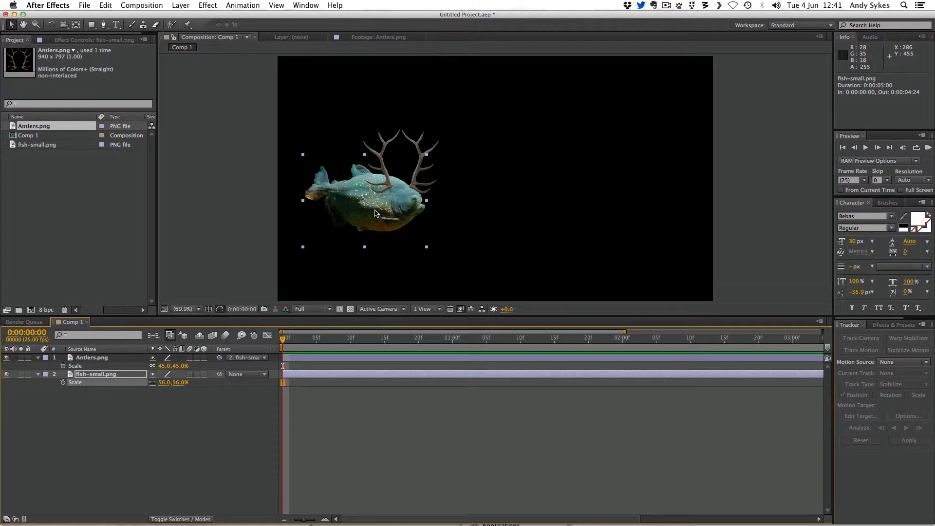
pyautogui.moveTo(376, 212); pyautogui.dragTo(352, 212)
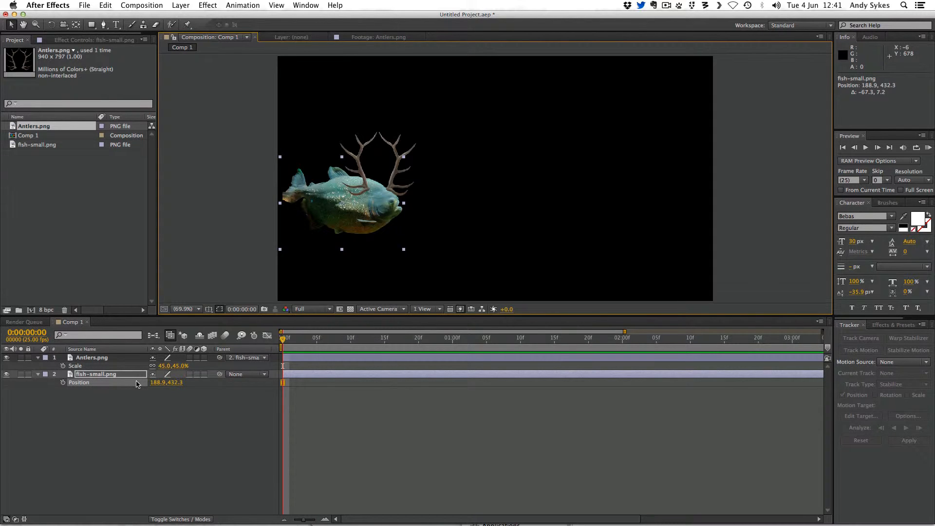
# Step: Keyframe the fish's Position at 0s on the left and at 2s on the right
pyautogui.click(63, 382)
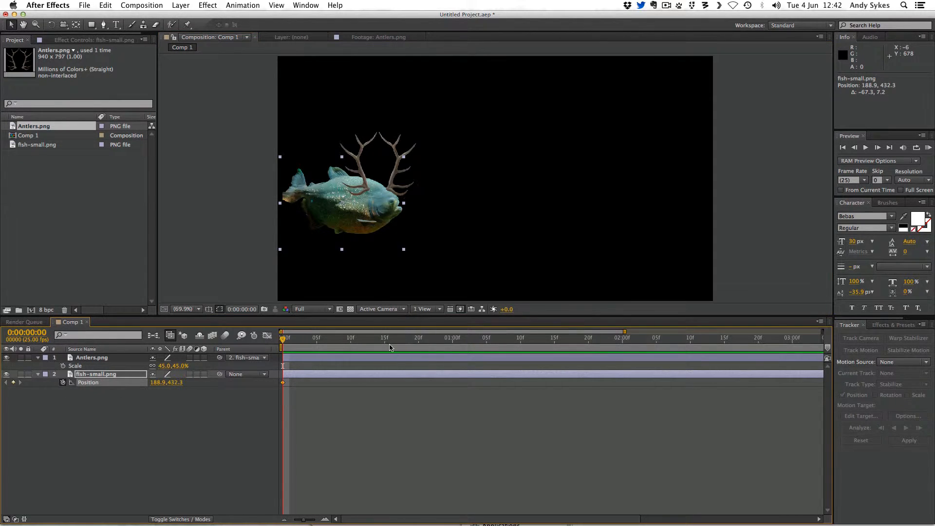
pyautogui.click(623, 338)
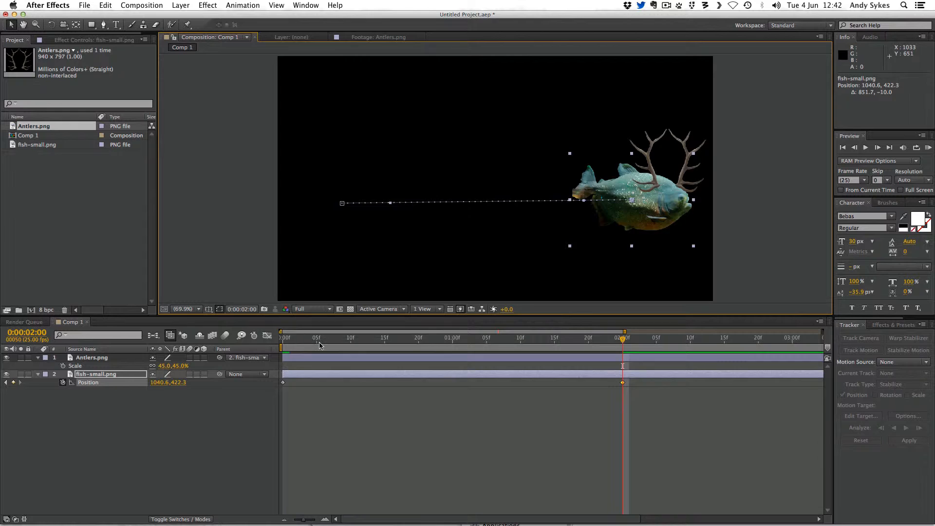
pyautogui.click(282, 337)
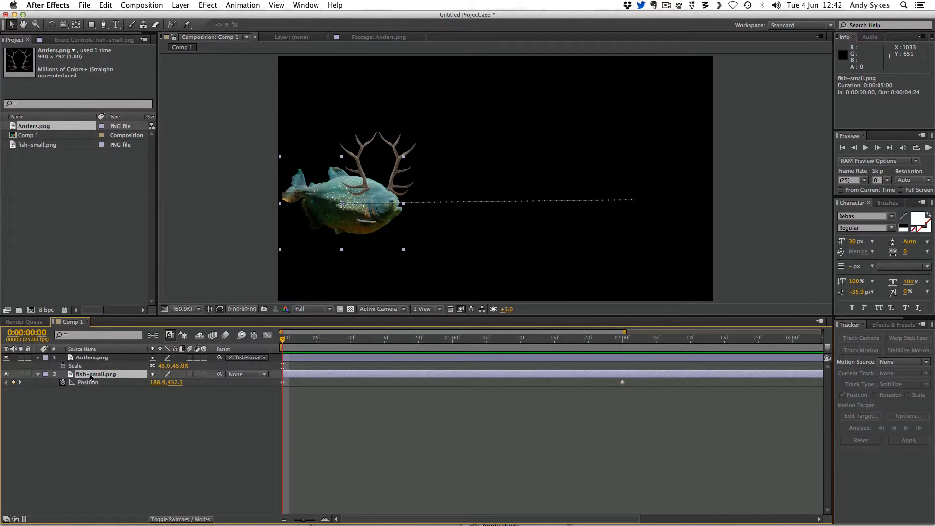
pyautogui.click(93, 357)
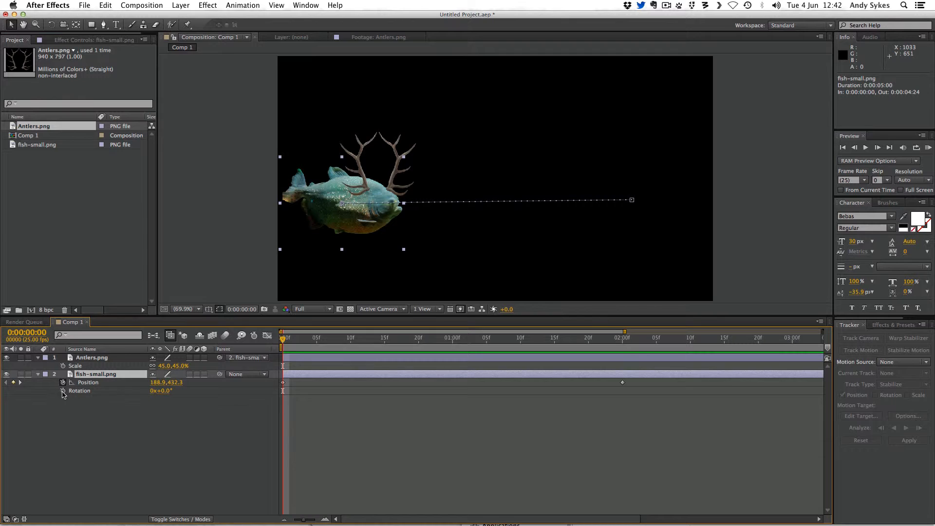
pyautogui.moveTo(63, 391)
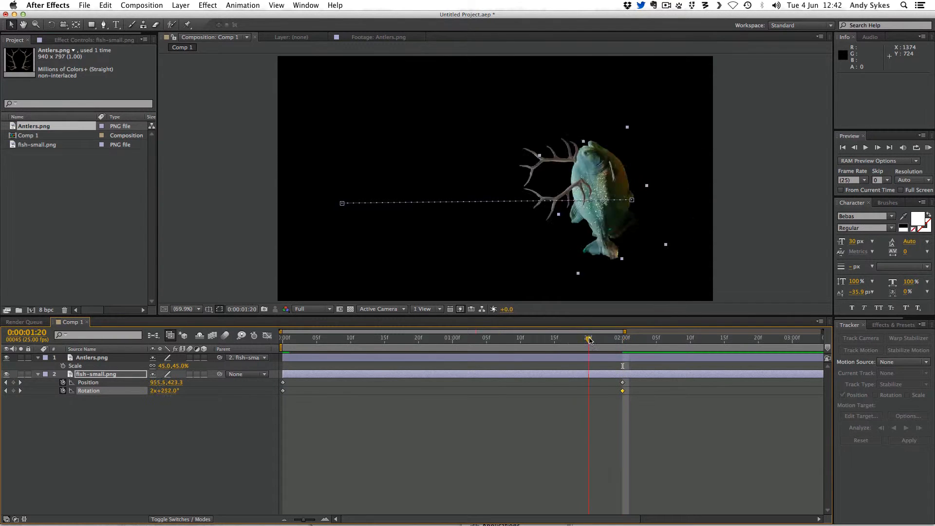
# Step: Scrub to mid-animation to preview the fish spinning with its antlers
pyautogui.click(282, 338)
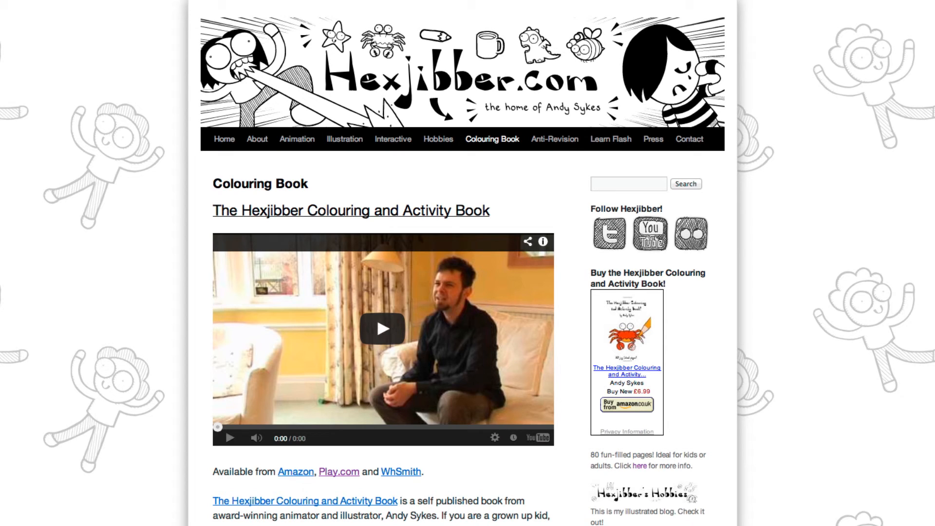
# Step: Play the colouring book video, then go to the Anti-Revision book page
pyautogui.click(383, 329)
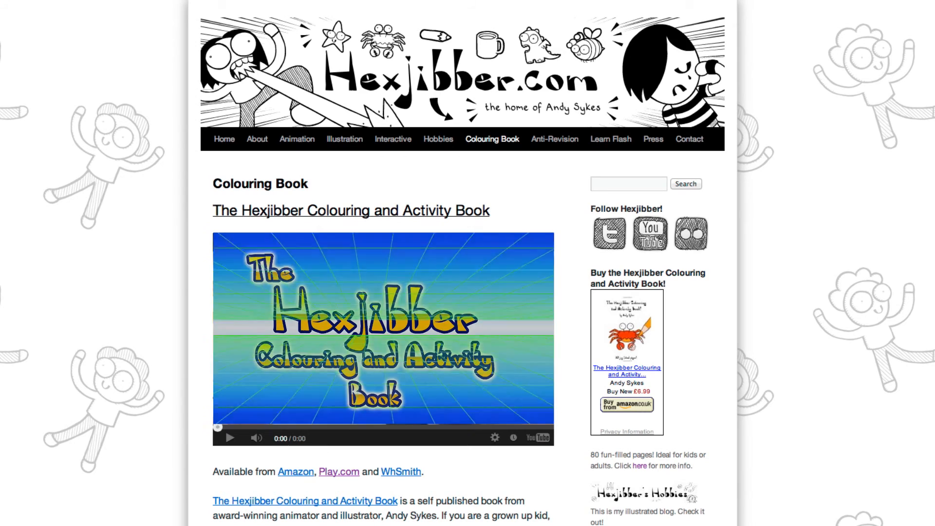
pyautogui.click(229, 437)
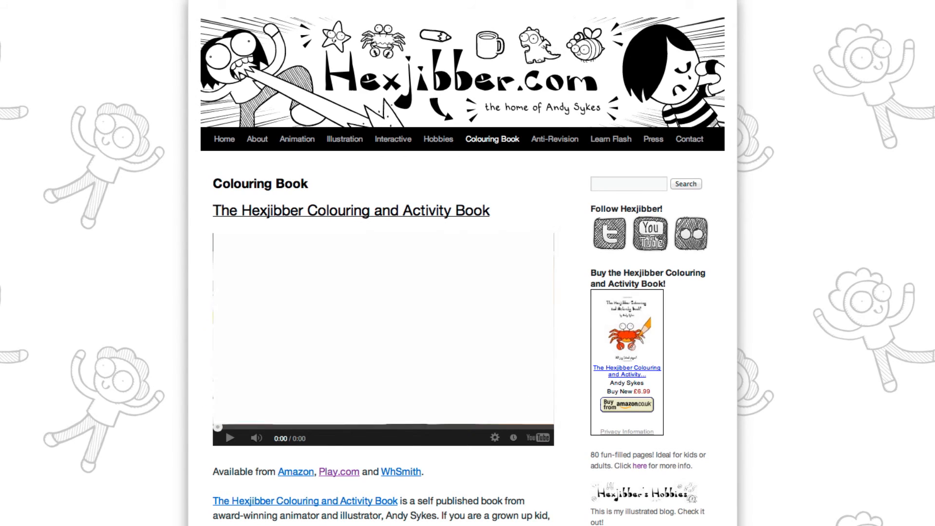
pyautogui.click(554, 138)
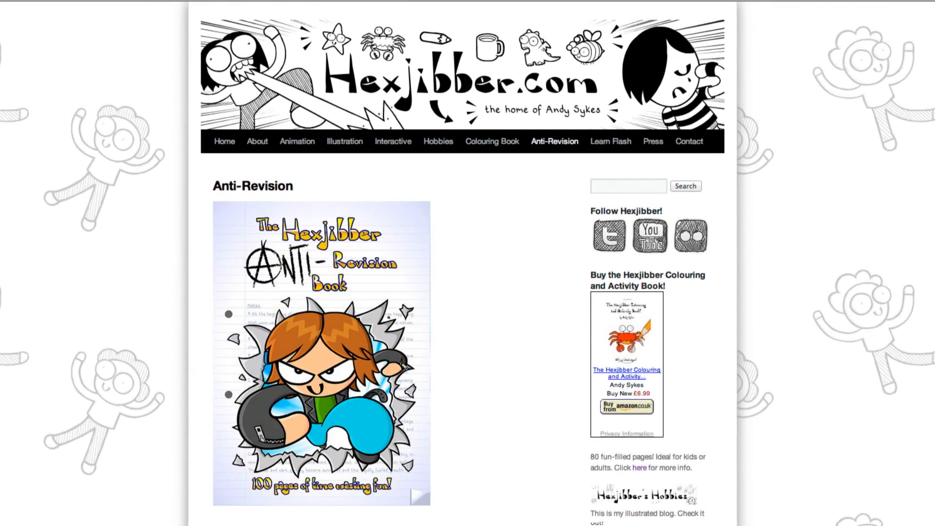